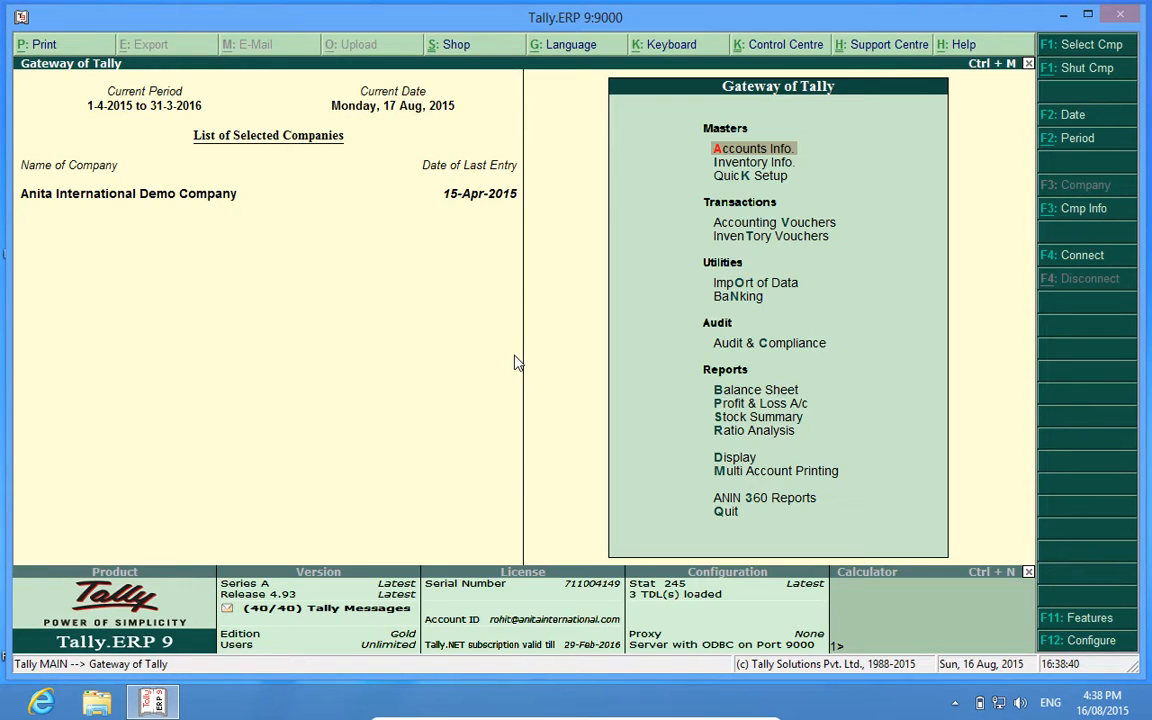
mouse_move(1064, 584)
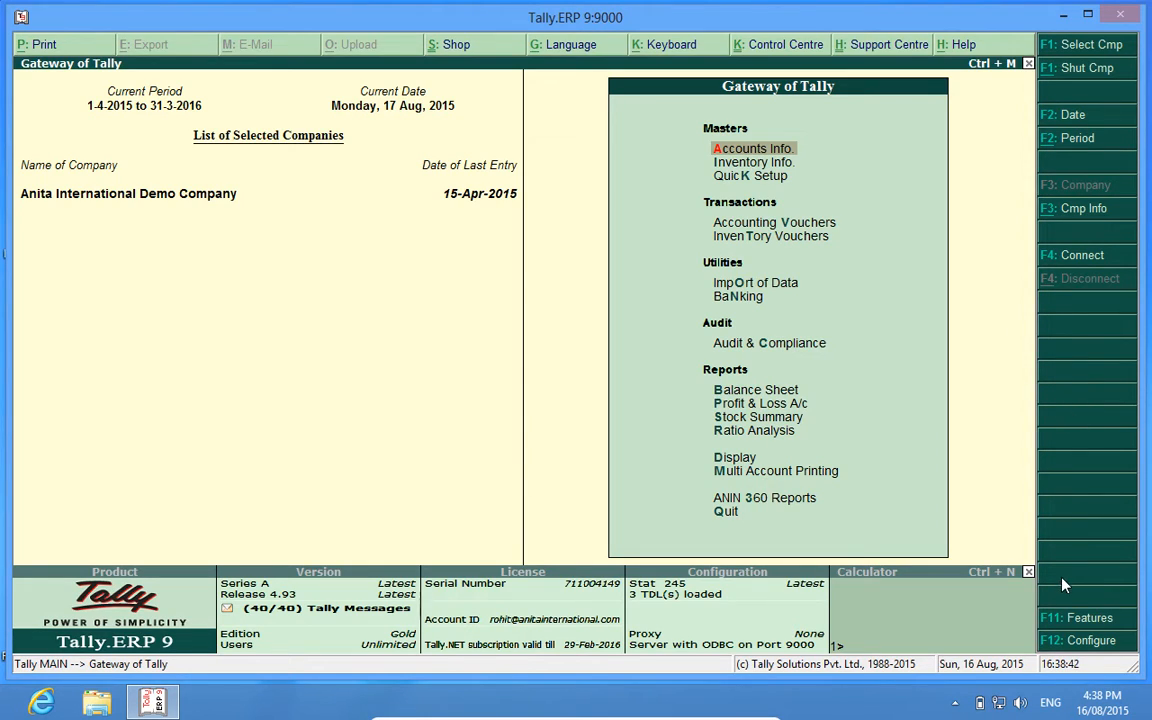
mouse_move(1070, 628)
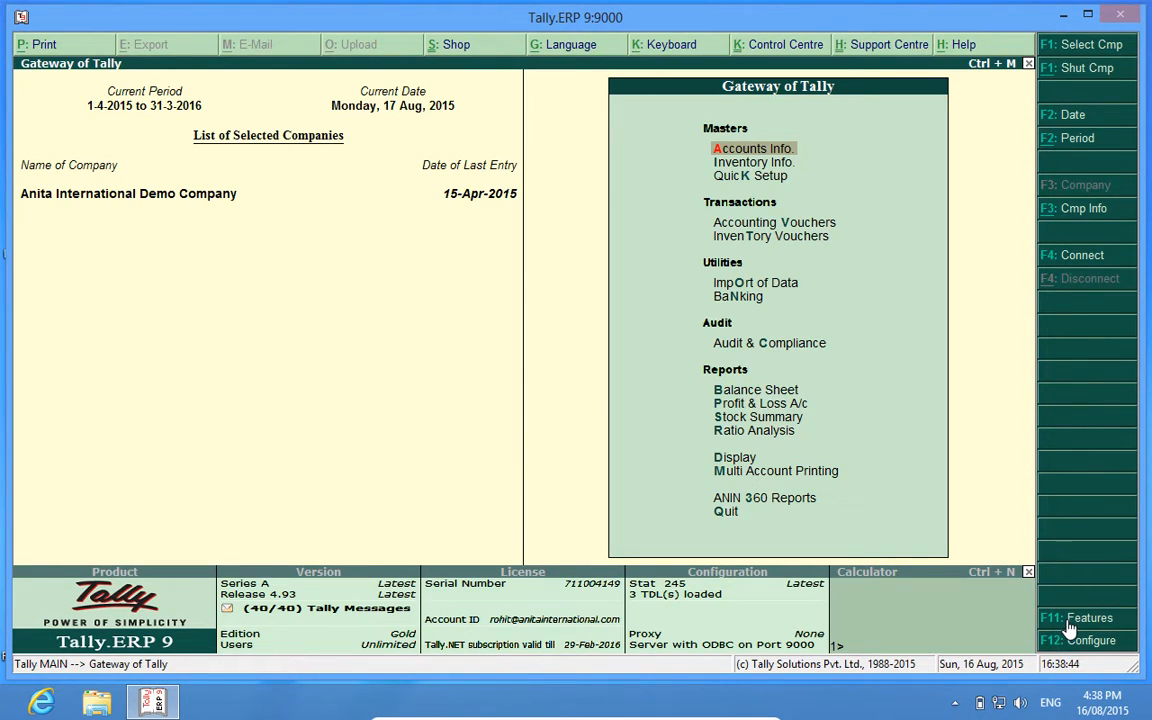
Step: Enable blocking of duplicate supplier invoice numbers in Add-On Features (F11)
left_click(1088, 616)
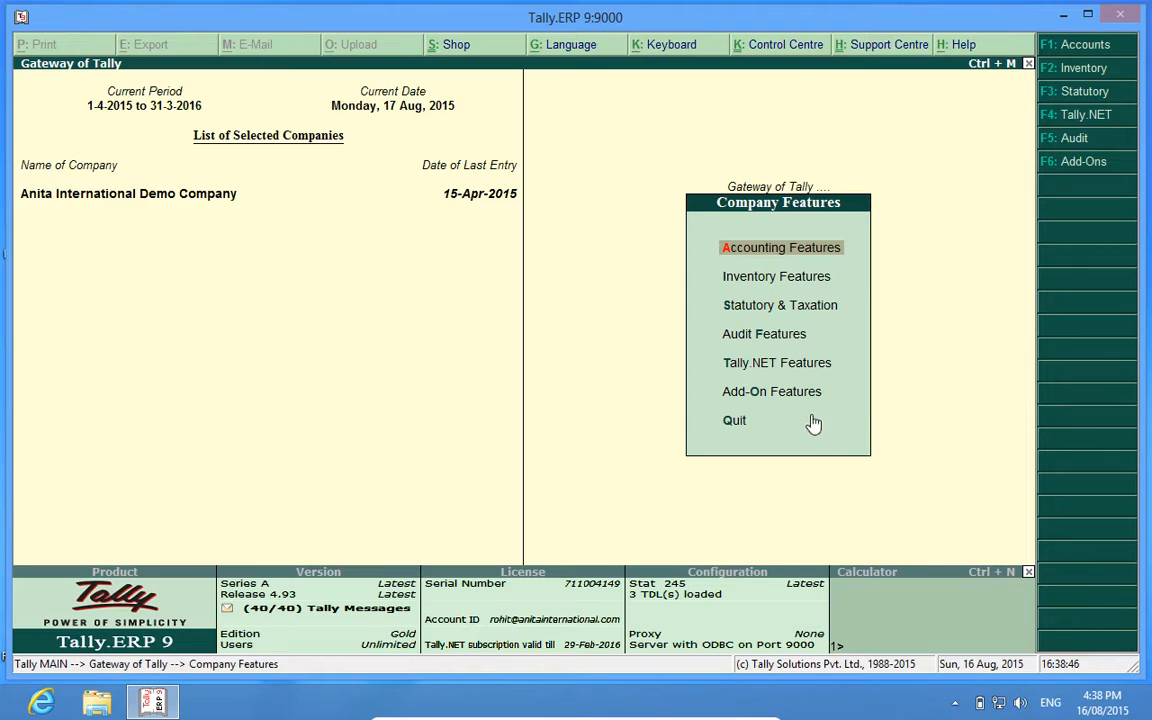
mouse_move(772, 390)
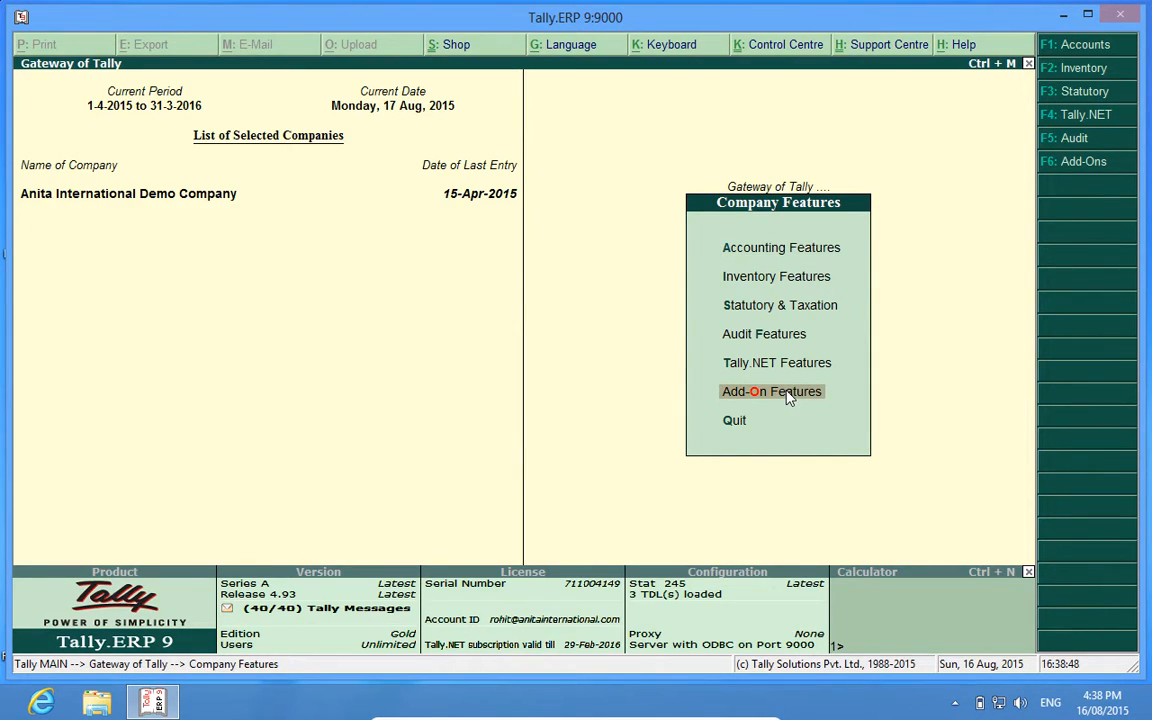
left_click(772, 390)
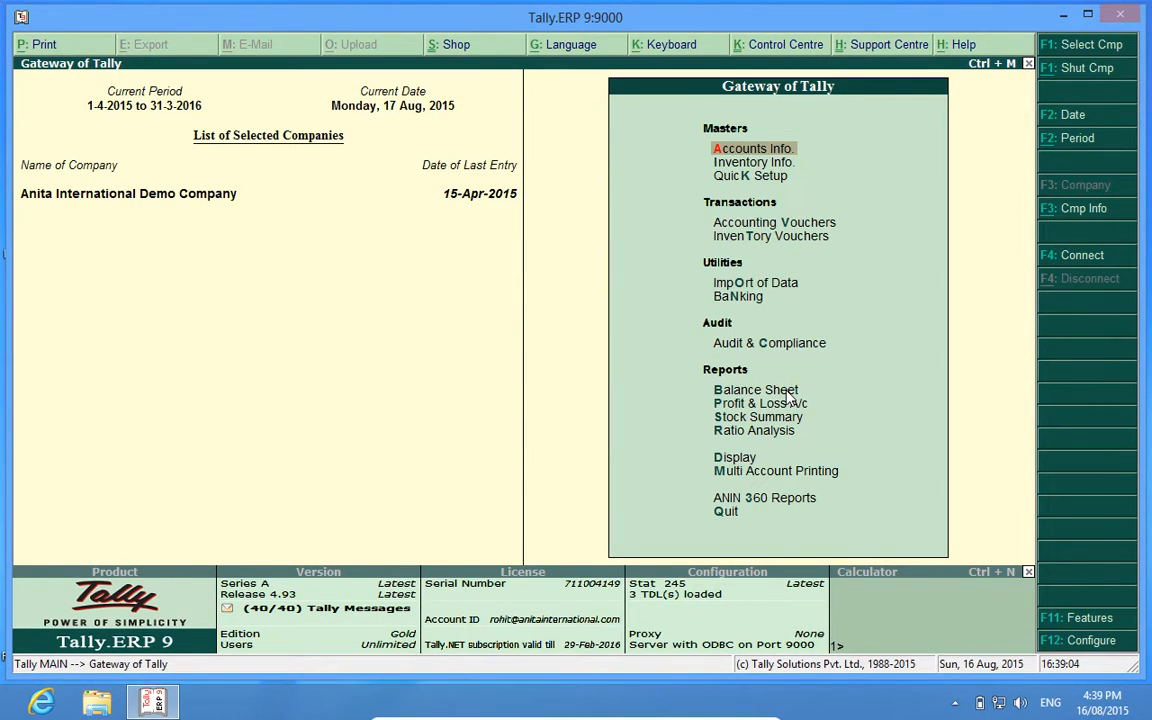
Step: Begin purchase voucher 2 with supplier invoice 2335 from Supplier 1
left_click(774, 222)
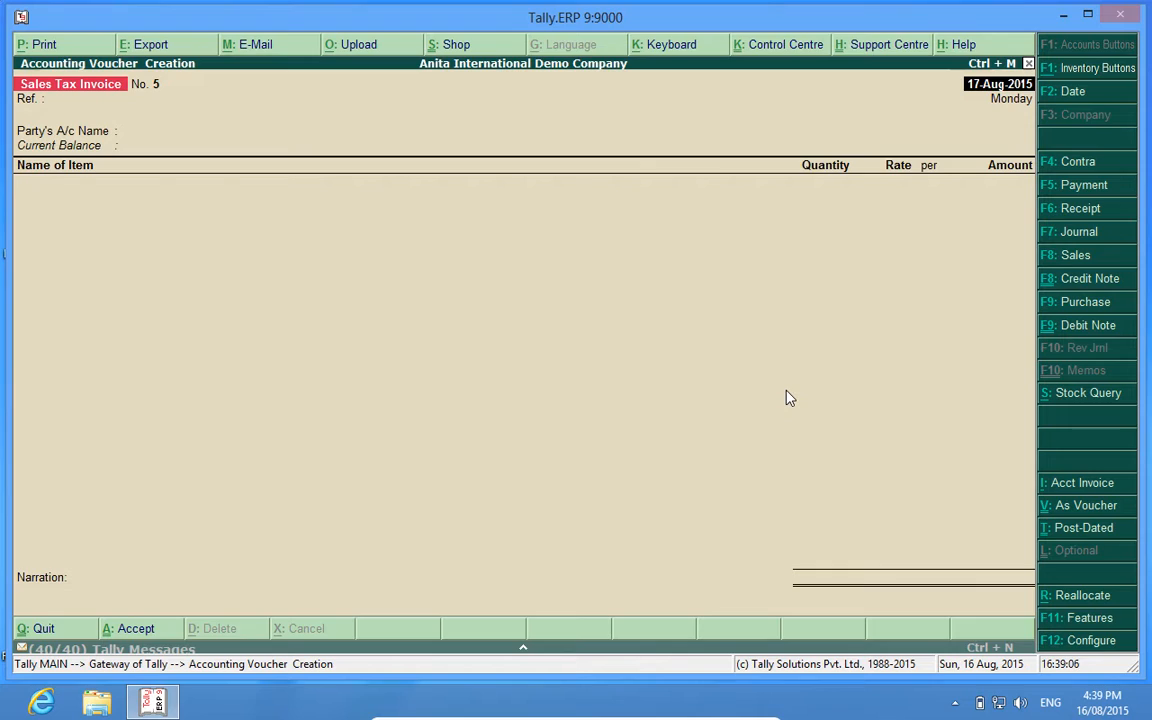
left_click(1076, 300)
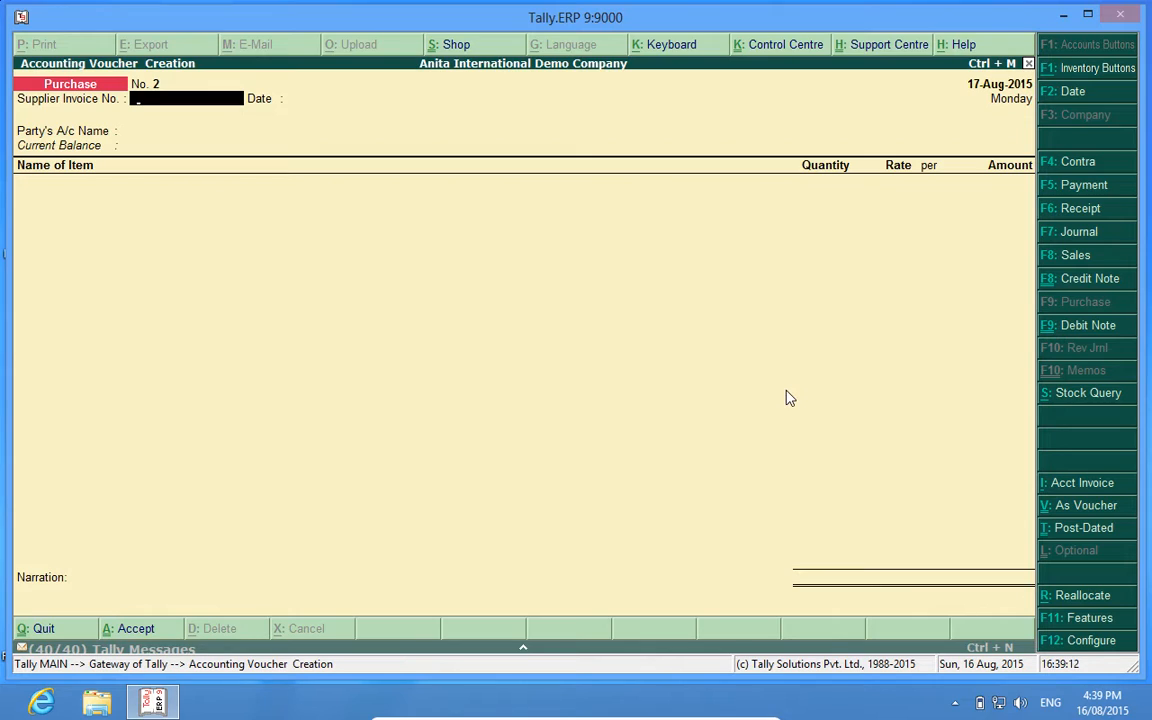
type("2335")
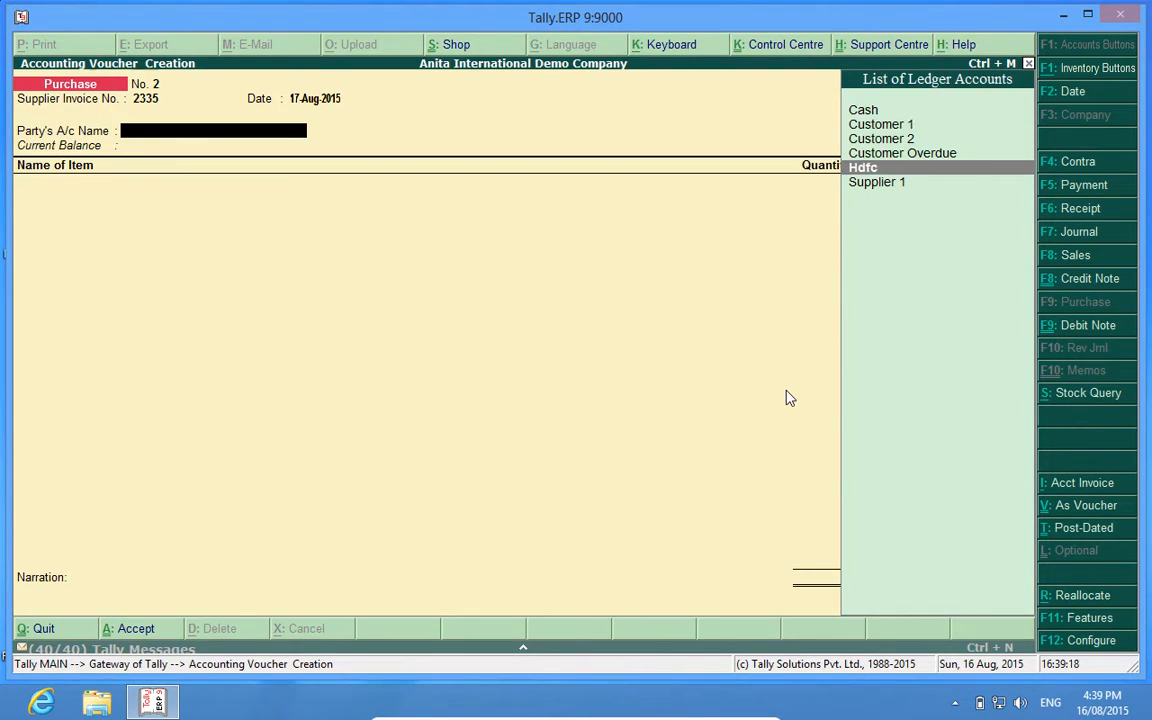
left_click(876, 180)
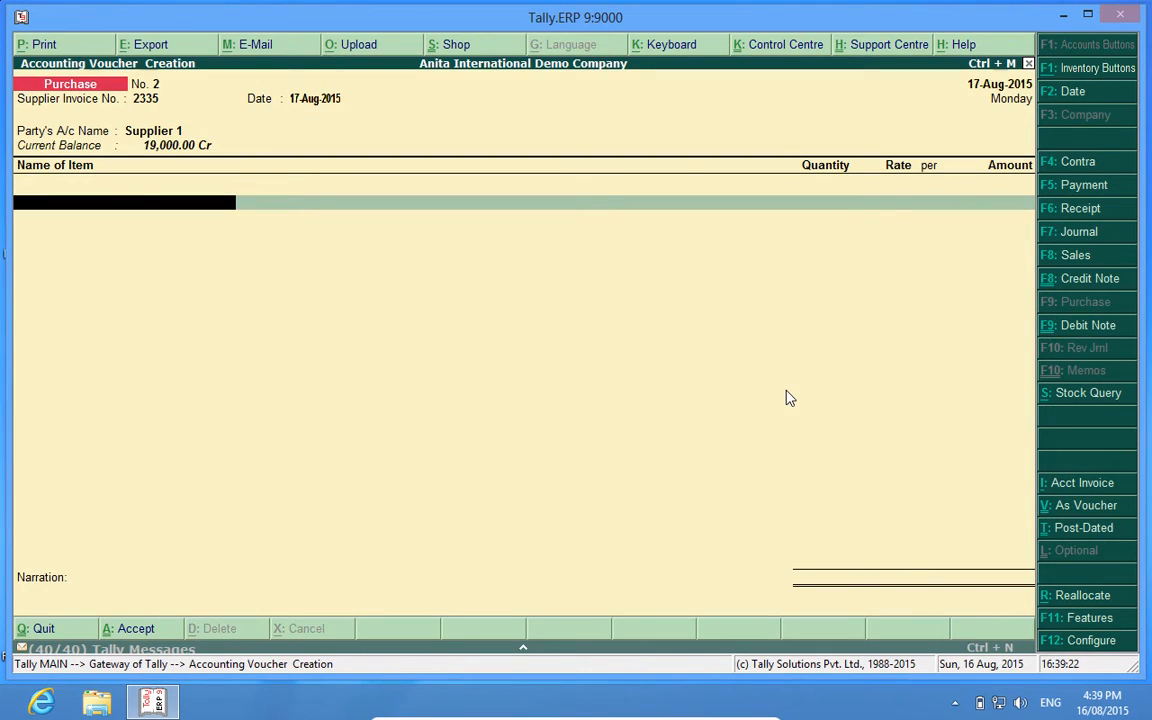
Step: Add a Dell Laptop in Godown 1 and the Input VAT ledger, then accept the voucher
left_click(120, 184)
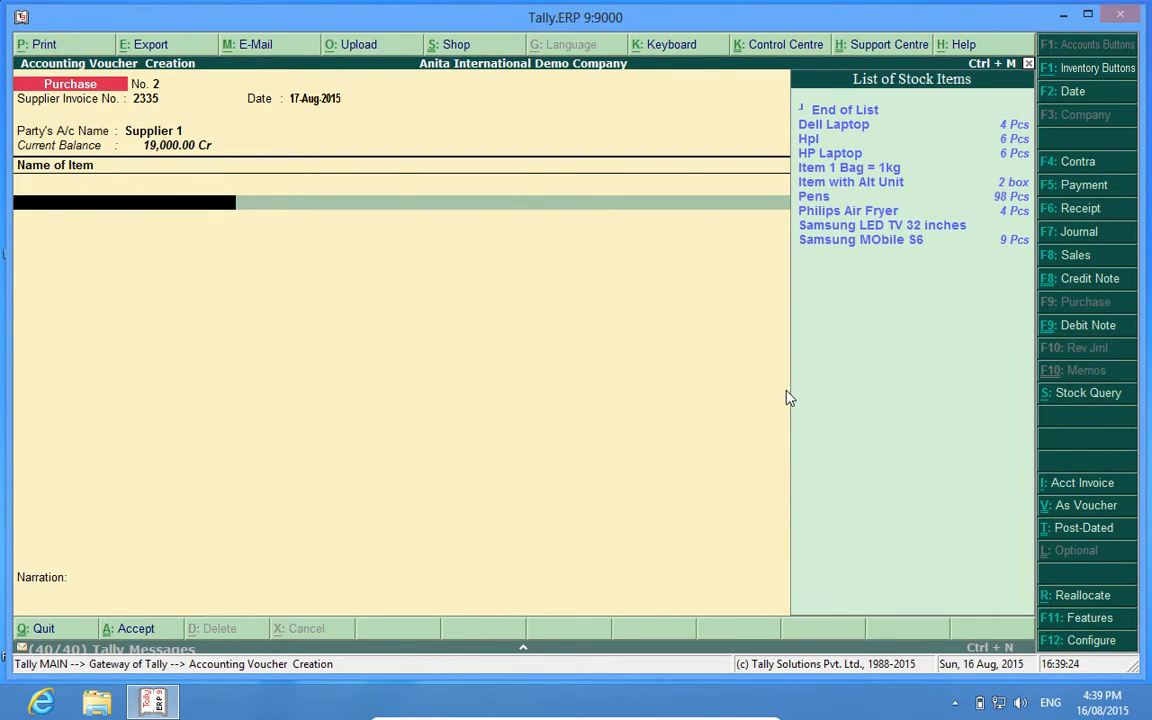
left_click(832, 124)
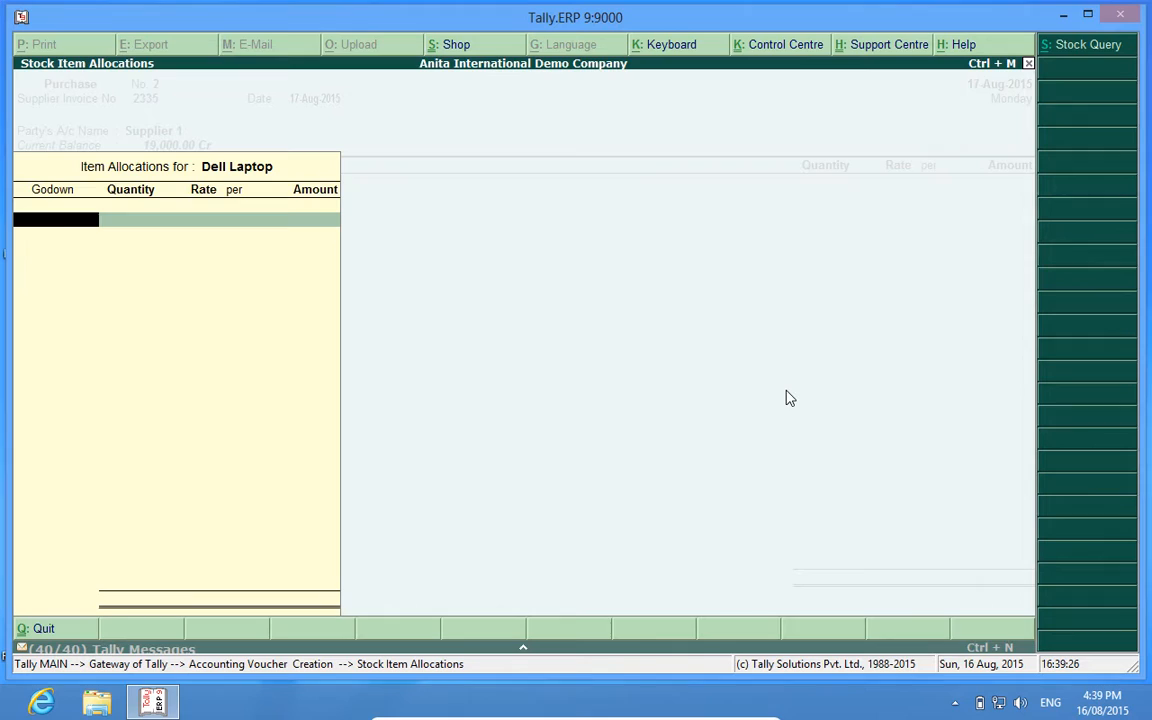
type("Godown 1")
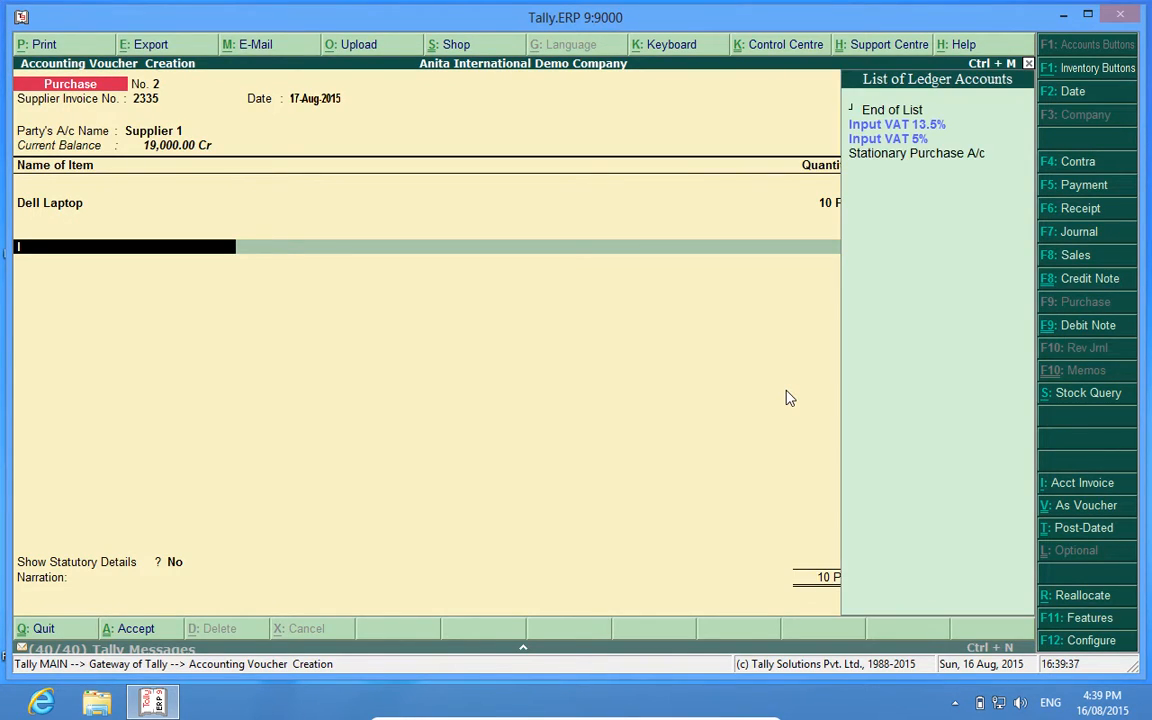
left_click(888, 138)
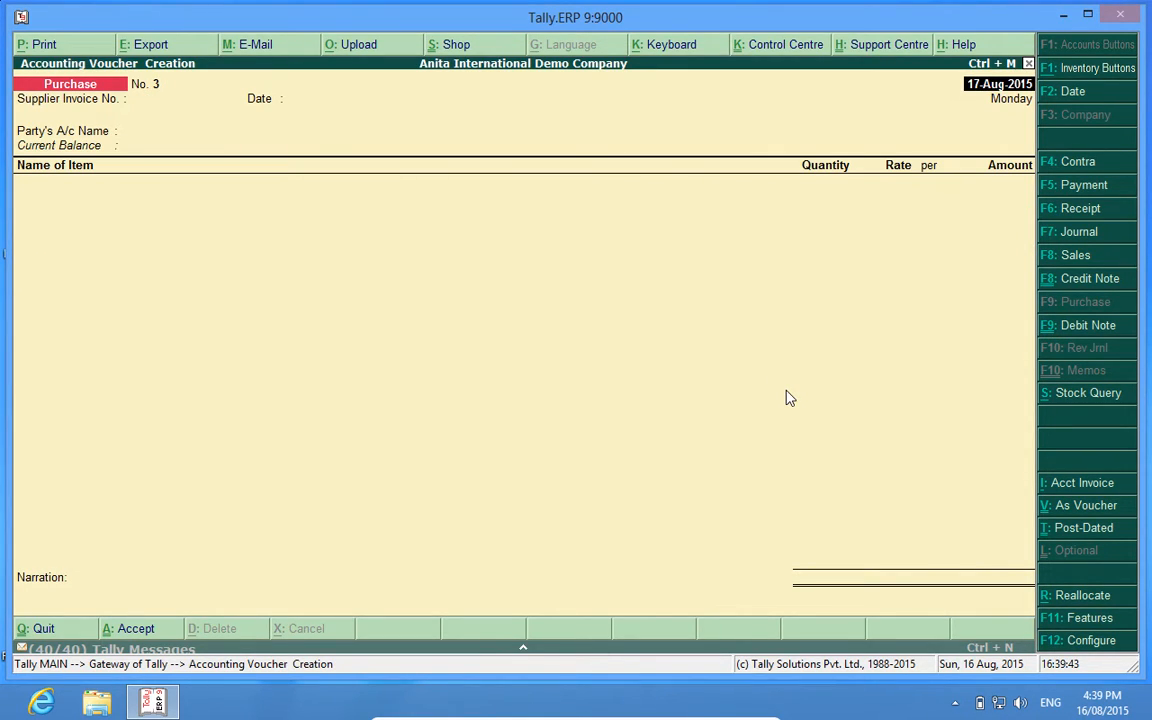
Step: Date voucher 3 19-Aug-2015, try invoice 2335 for Supplier 1, and dismiss the duplicate error
left_click(1072, 92)
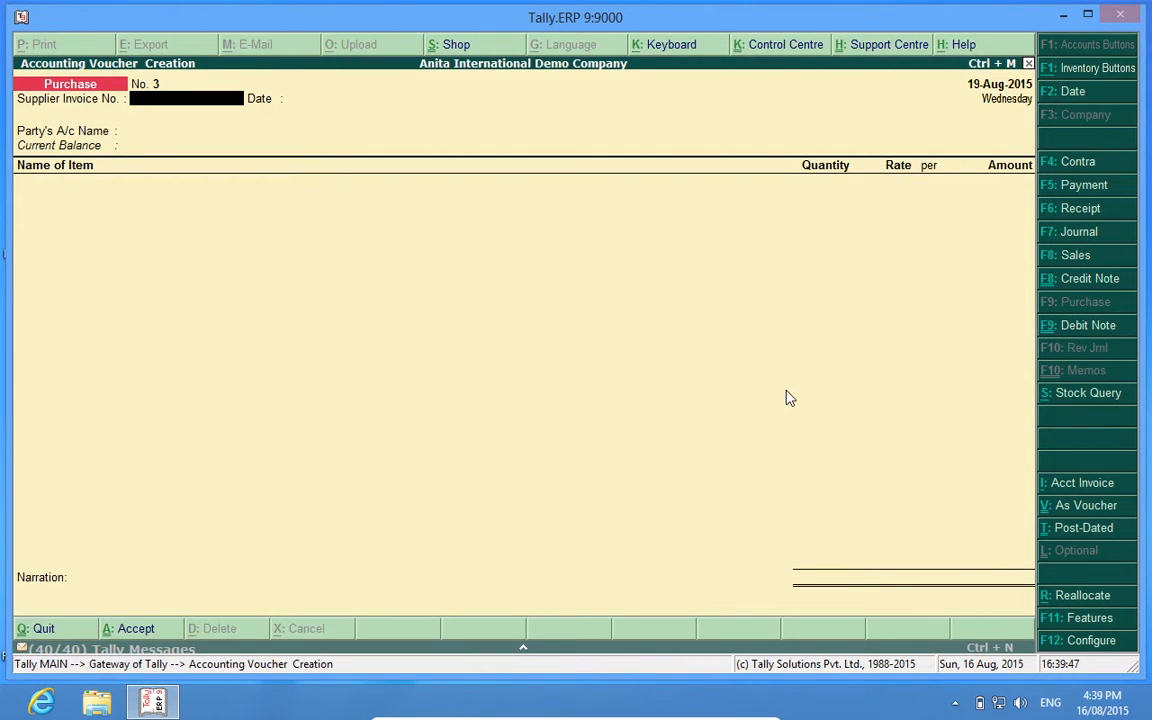
type("2335")
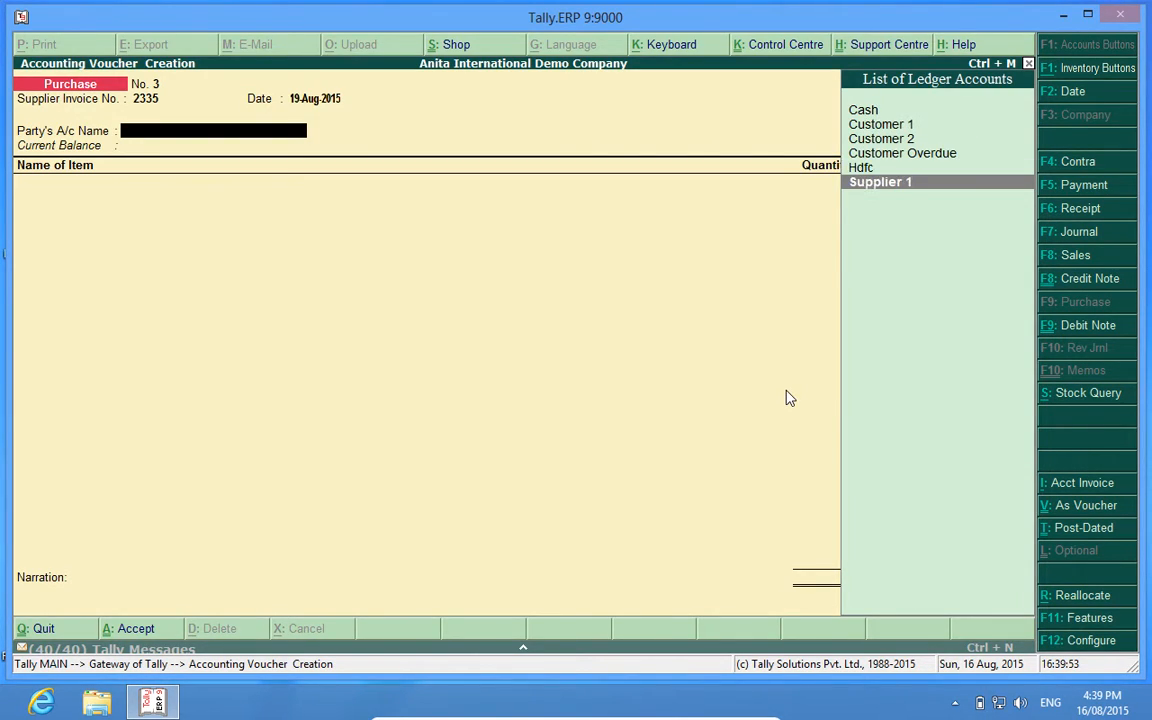
left_click(880, 180)
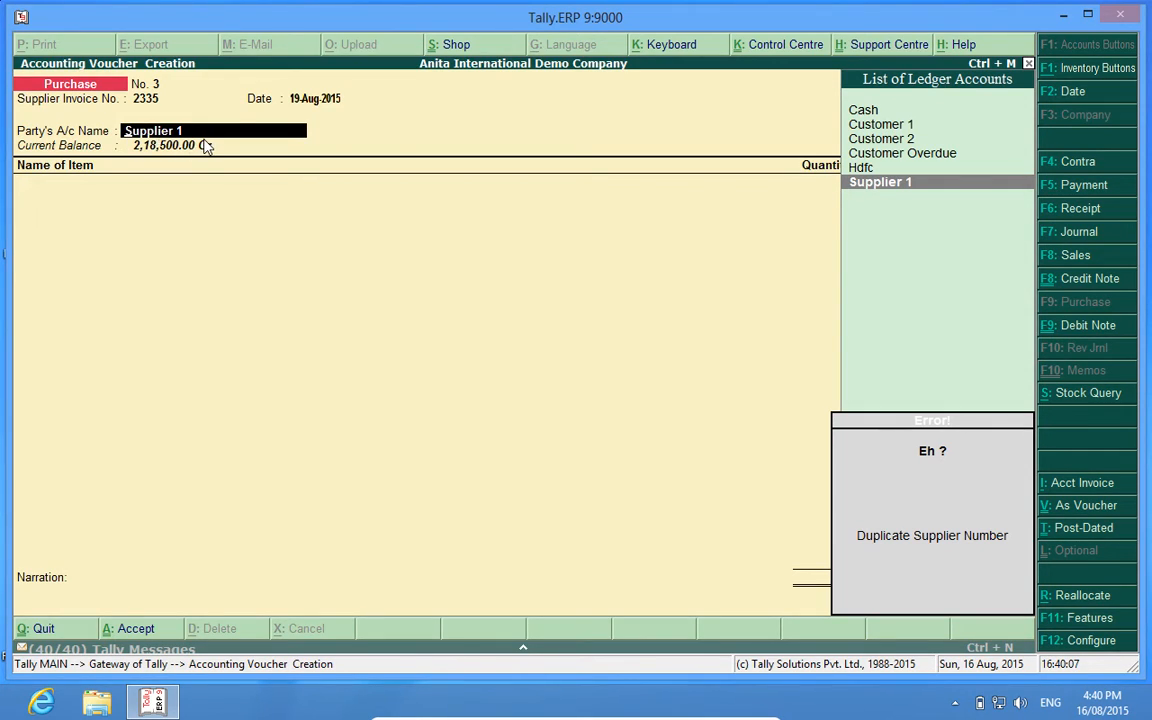
mouse_move(200, 144)
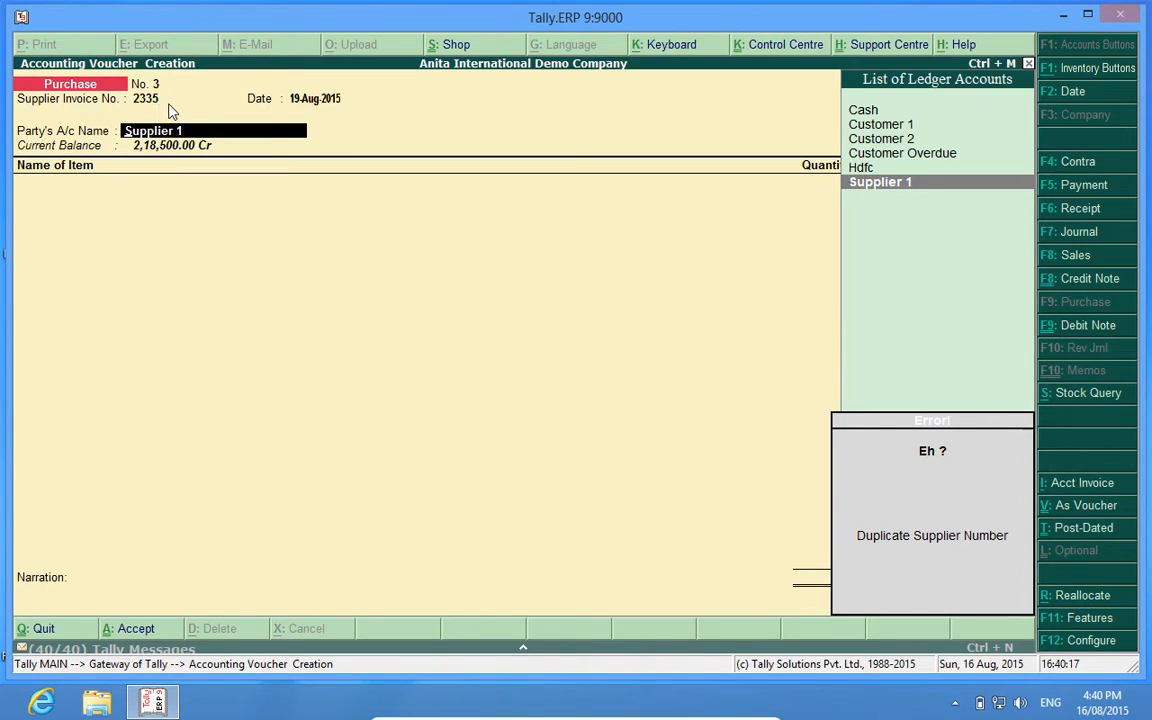
mouse_move(452, 376)
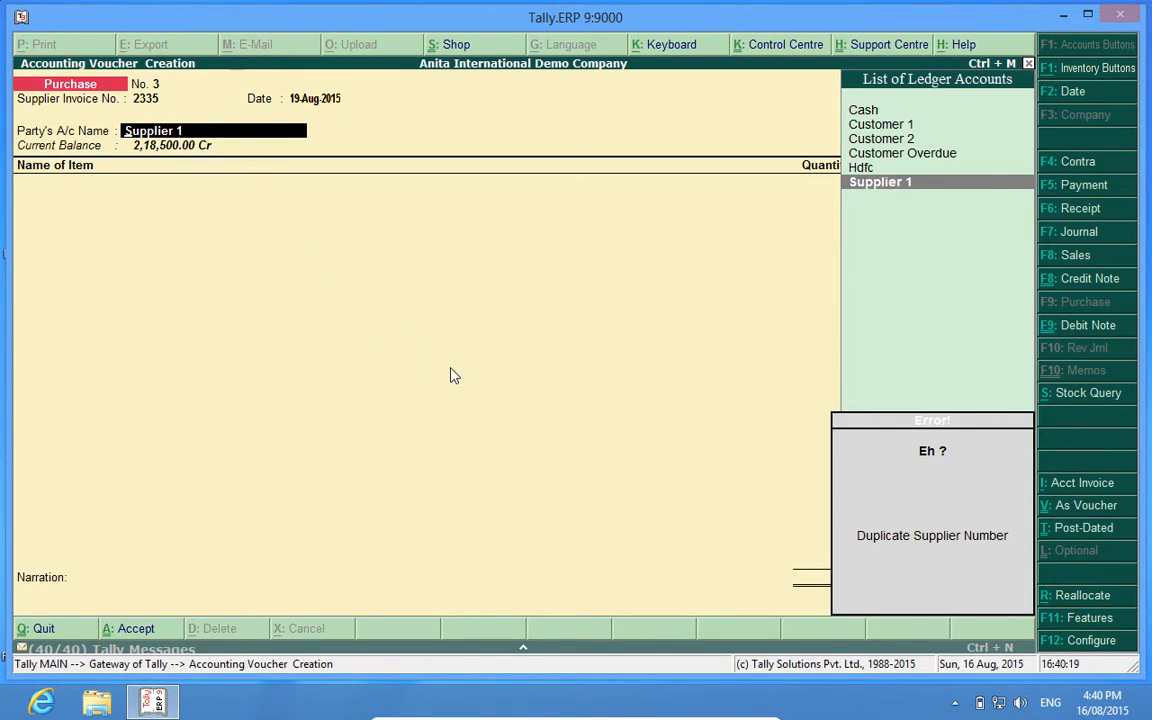
mouse_move(516, 412)
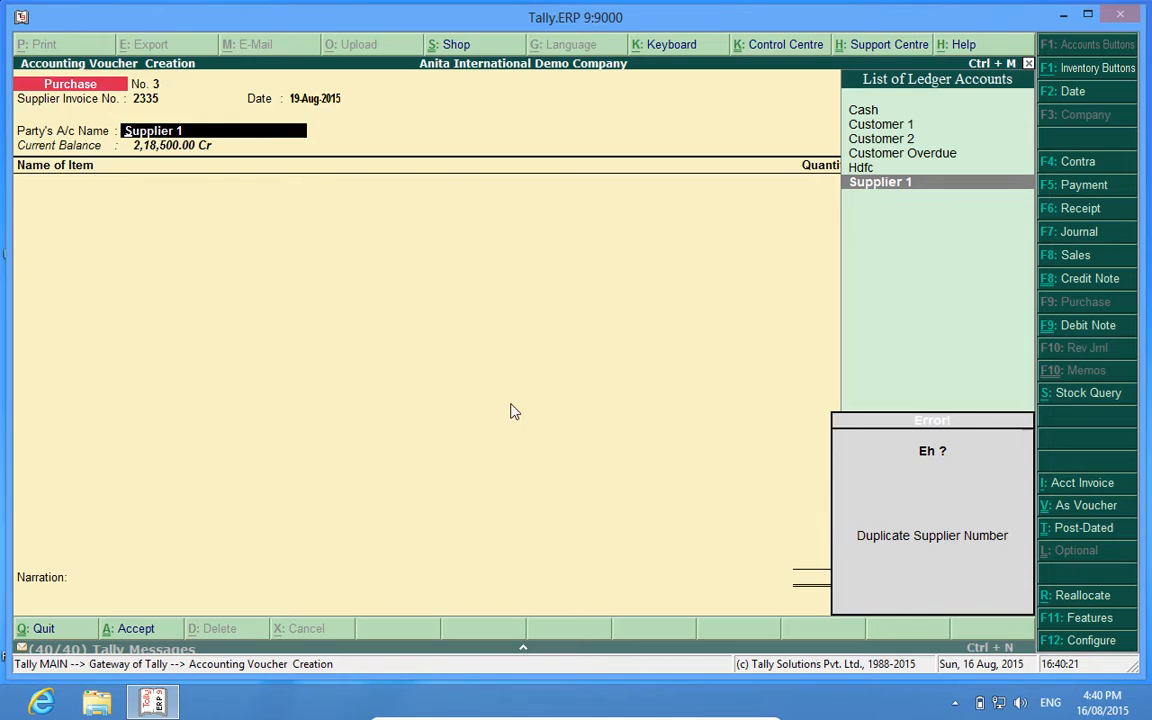
mouse_move(190, 148)
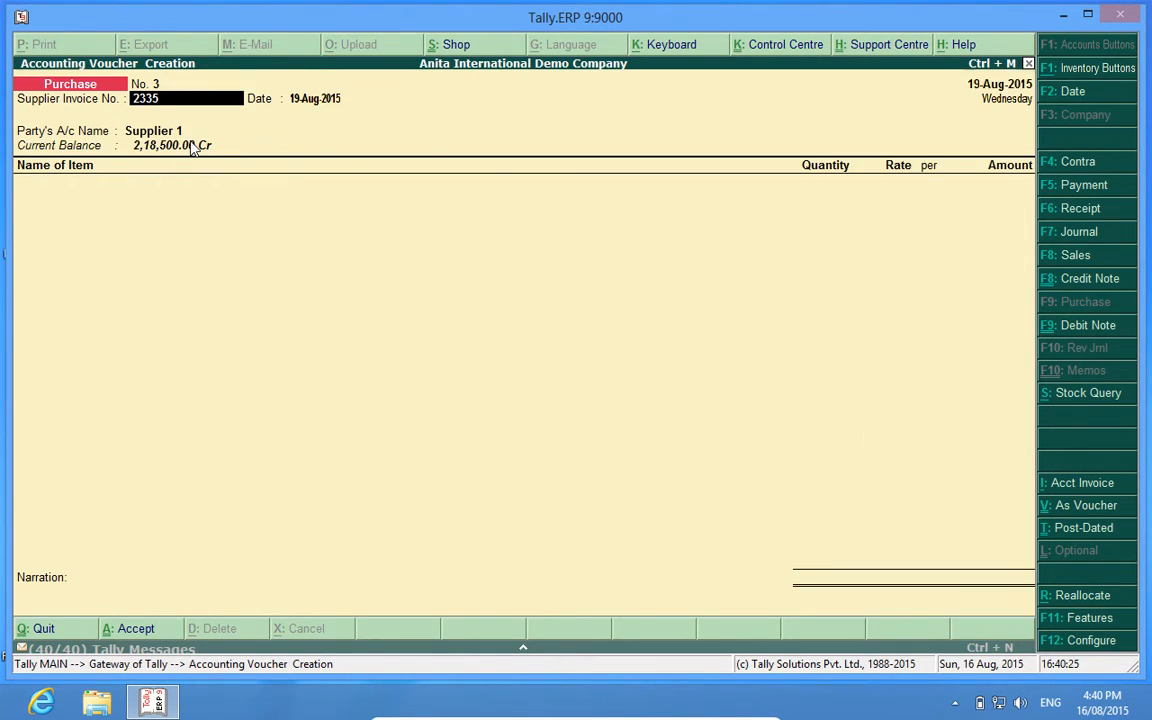
key("Backspace")
type("7")
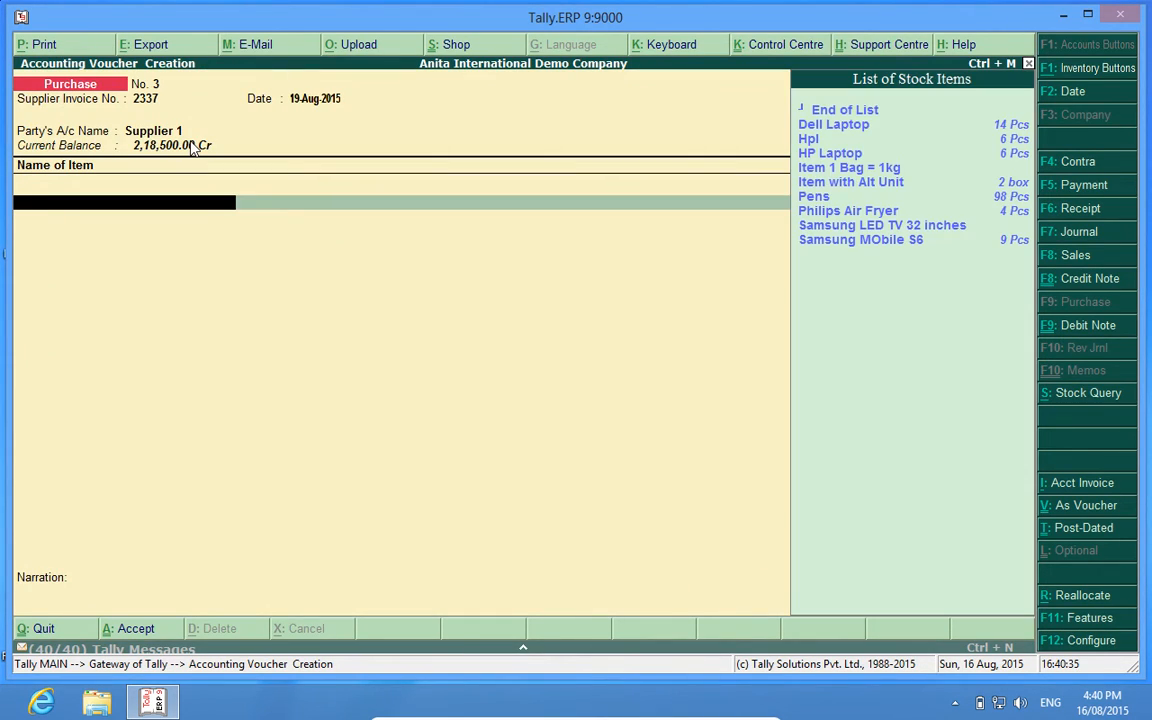
Step: Add one Dell Laptop at 19,000 and Input VAT 5% to voucher 3 (invoice 2337), totalling 19,950
left_click(832, 124)
type("Inp")
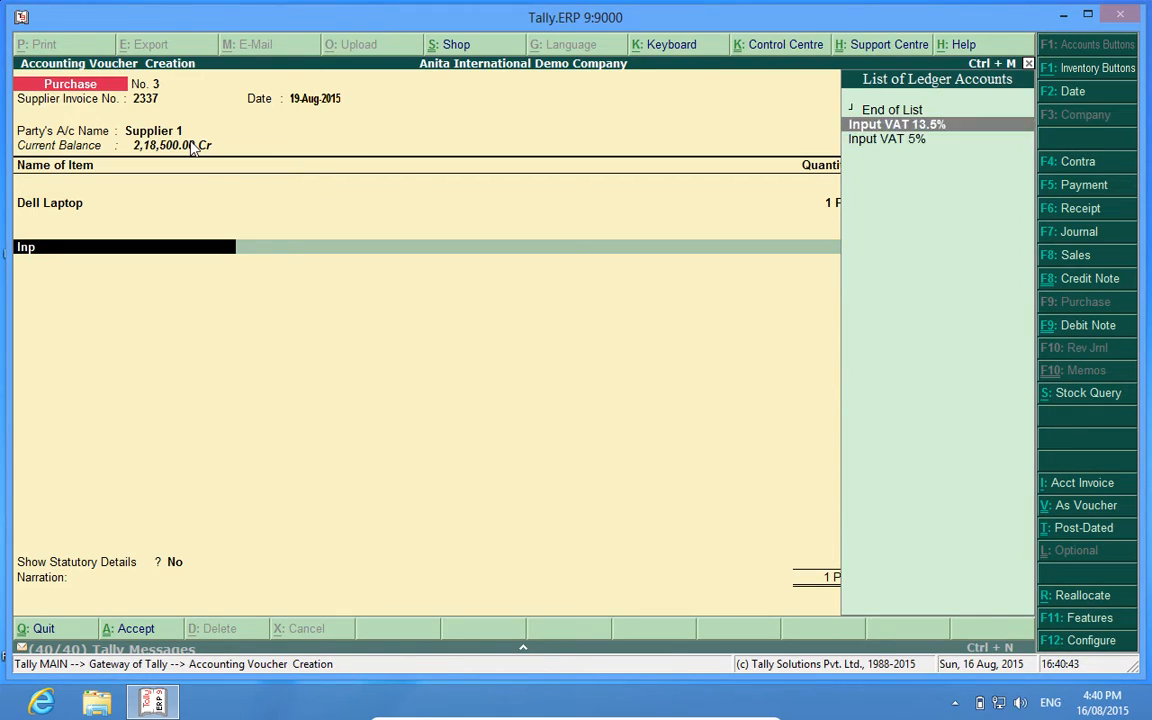
left_click(886, 138)
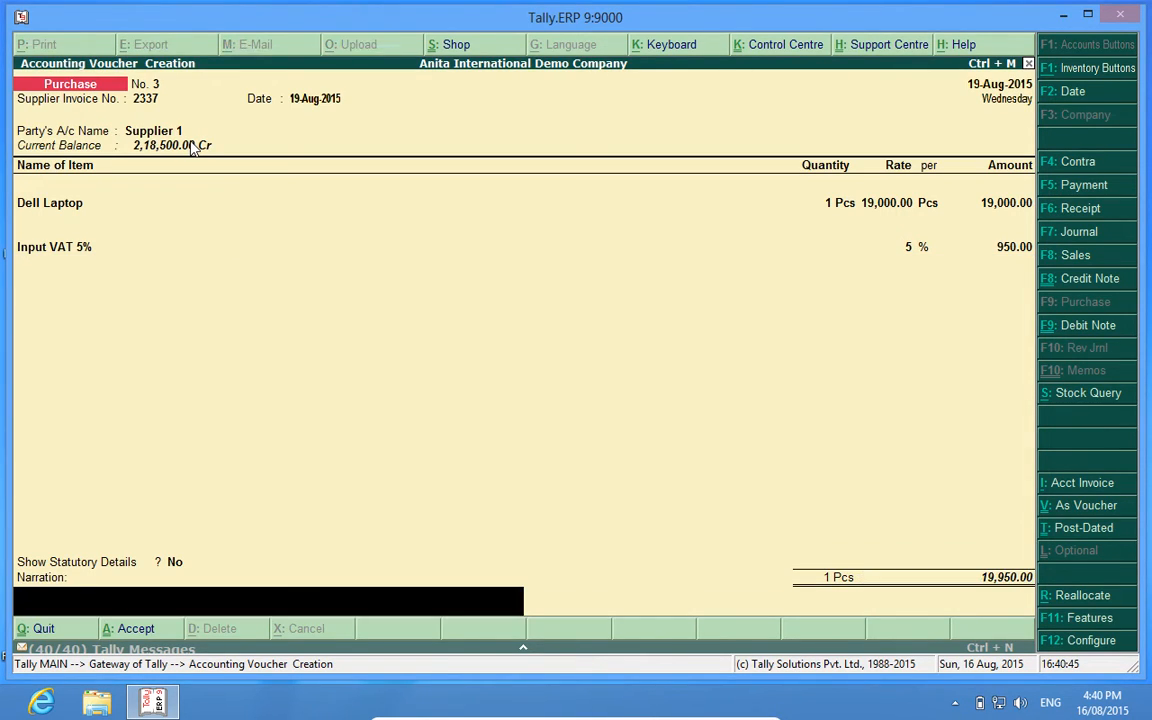